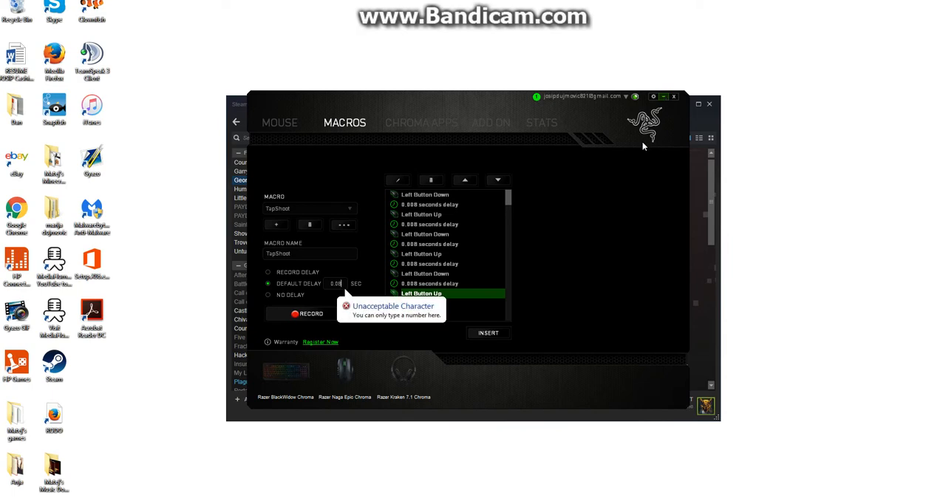
mouse_move(529, 171)
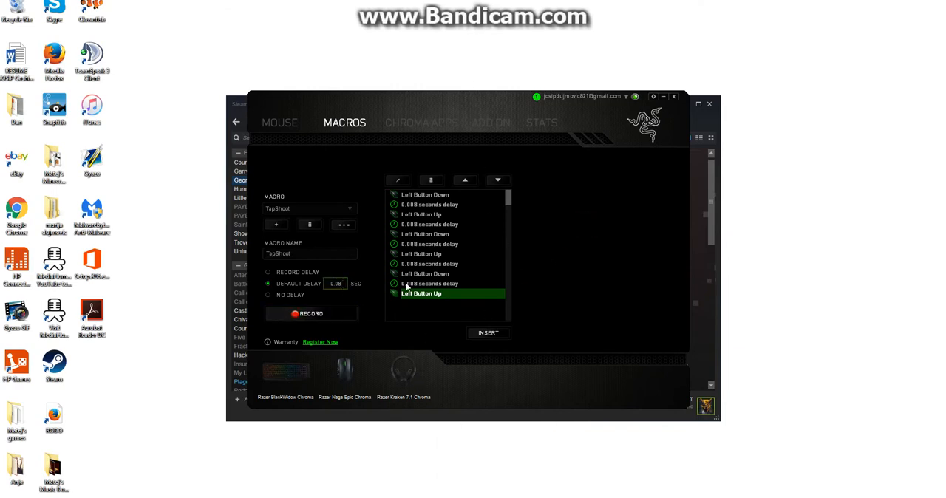
- Switch to the Naga Epic Chroma mouse's Customize view with its button layout
left_click(280, 122)
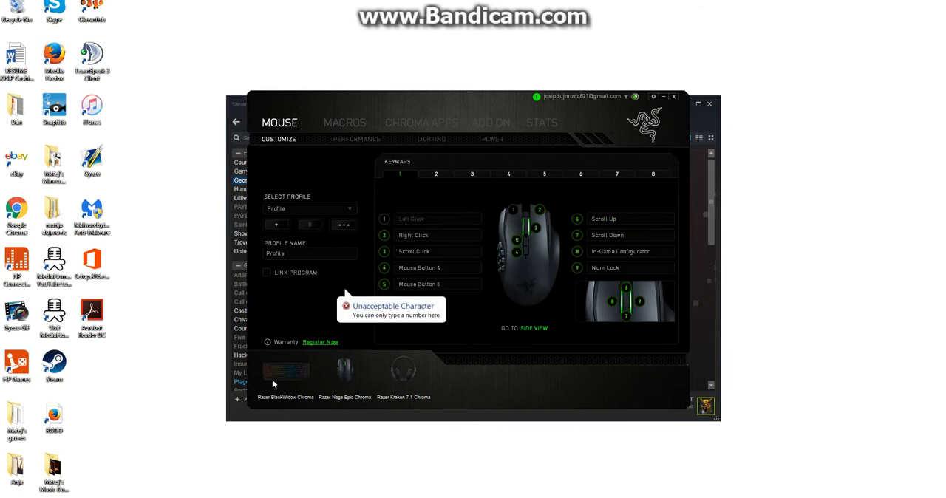
mouse_move(292, 387)
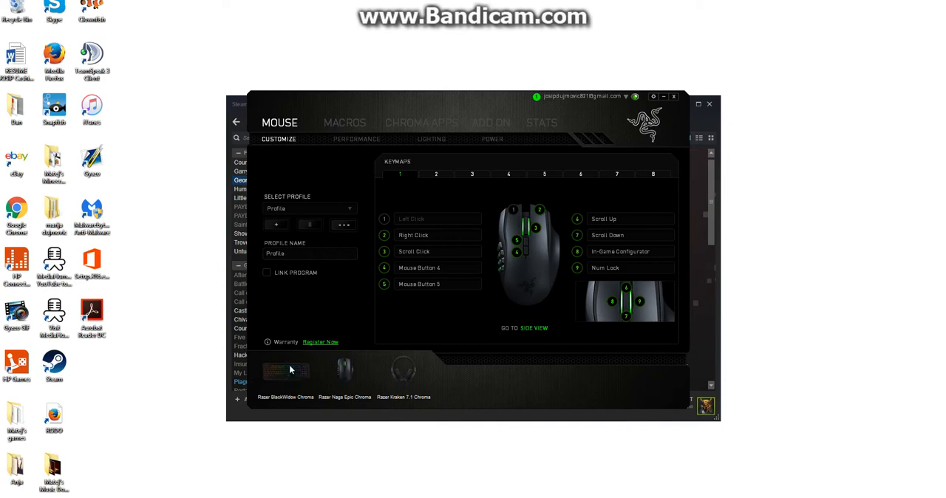
- Show the TapShoot macro in the BlackWidow keyboard's Macros view
left_click(286, 370)
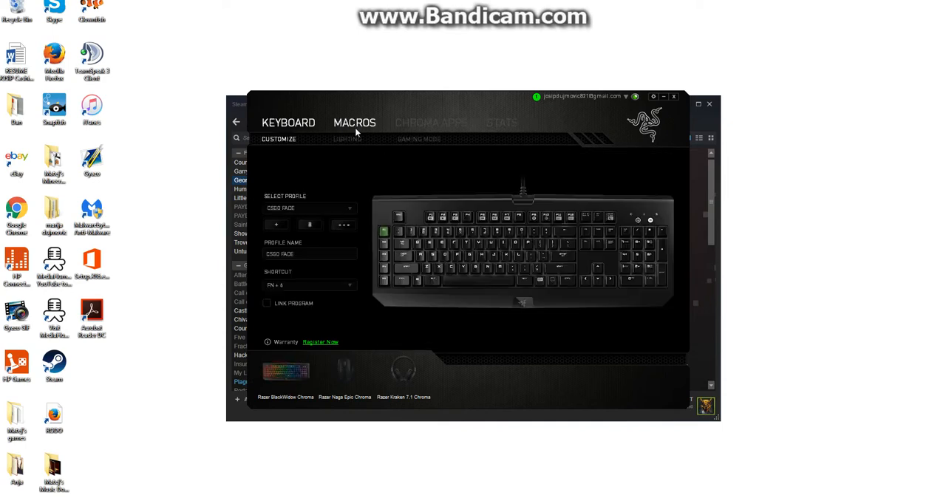
left_click(355, 123)
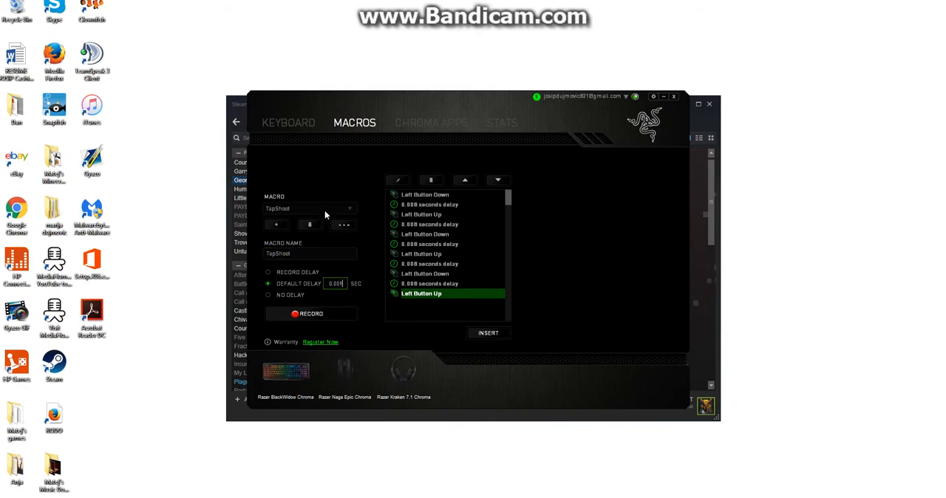
mouse_move(336, 263)
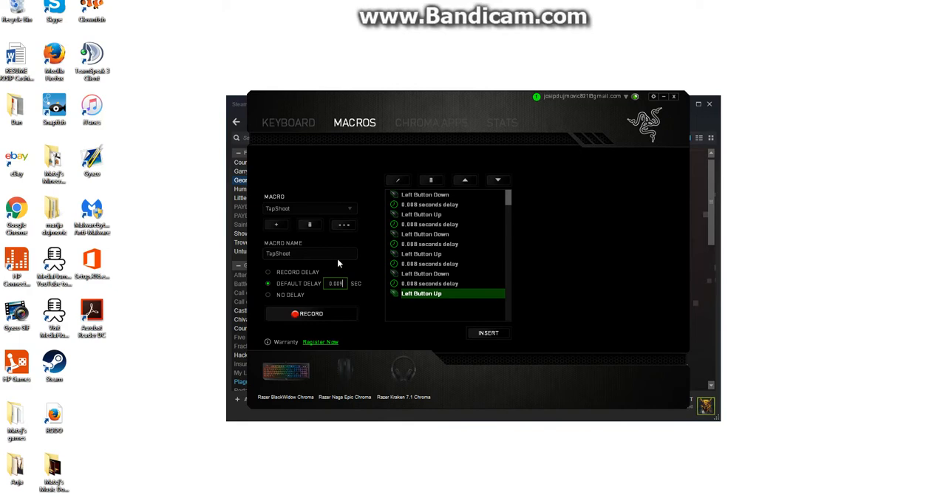
mouse_move(302, 322)
type("8")
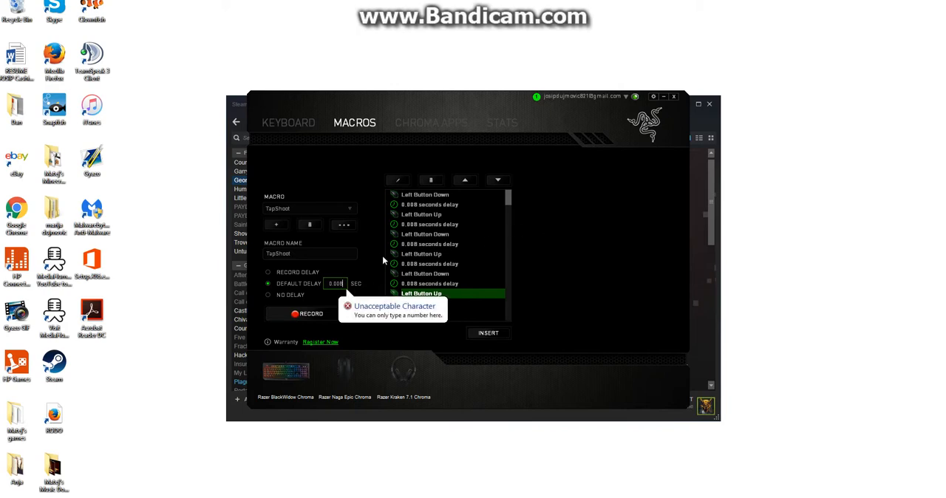
mouse_move(466, 239)
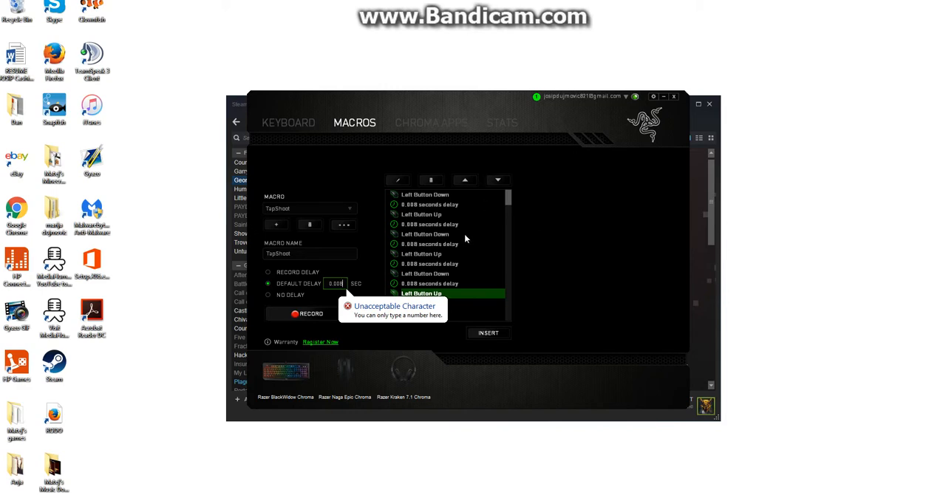
mouse_move(310, 325)
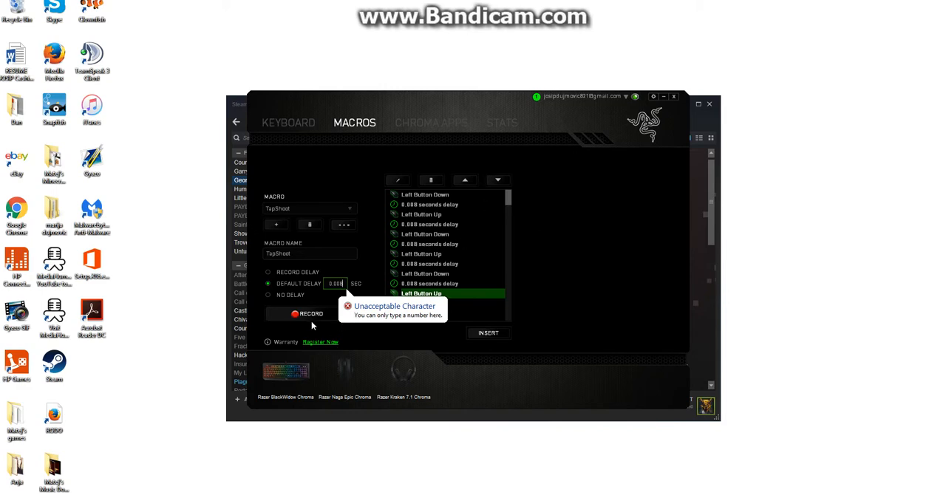
- Record a new sequence of left clicks with delays into the TapShoot macro
left_click(311, 313)
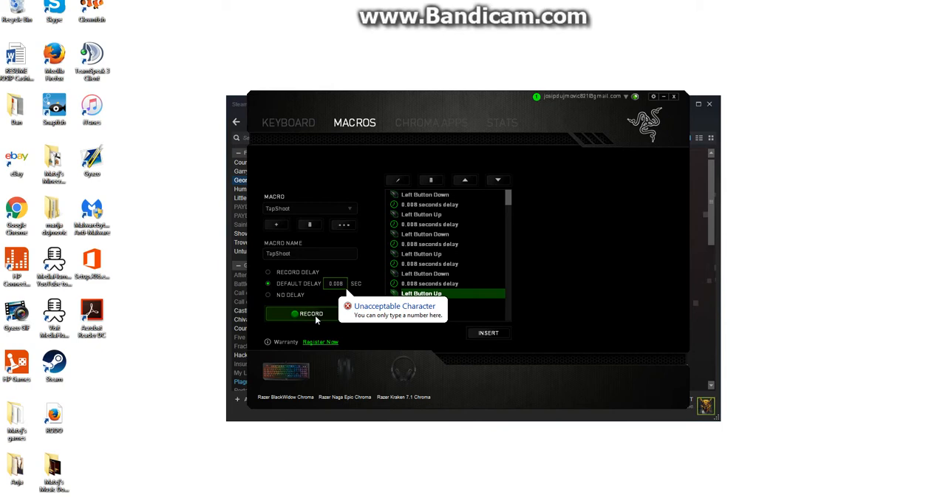
left_click(311, 314)
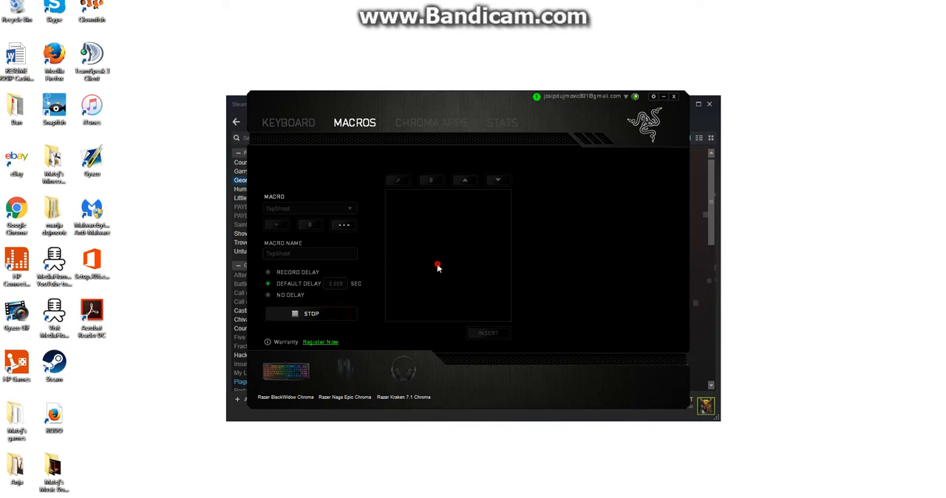
left_click(311, 313)
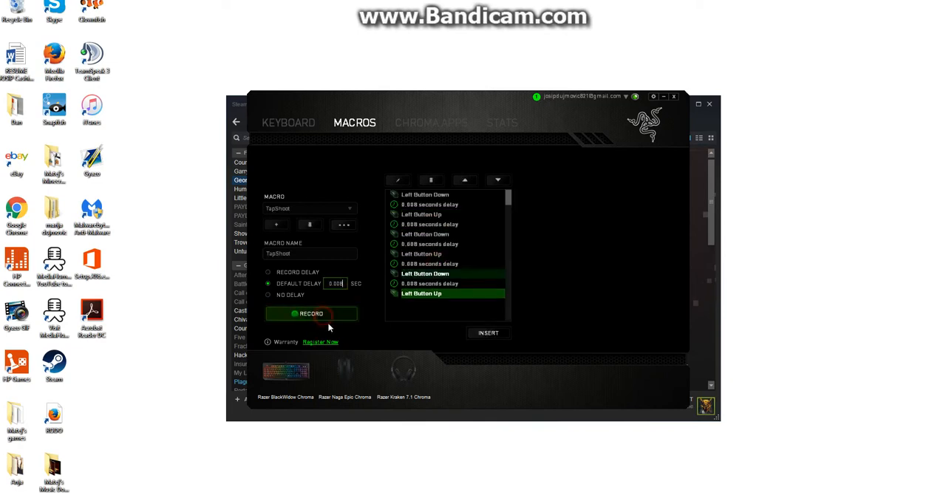
left_click(310, 314)
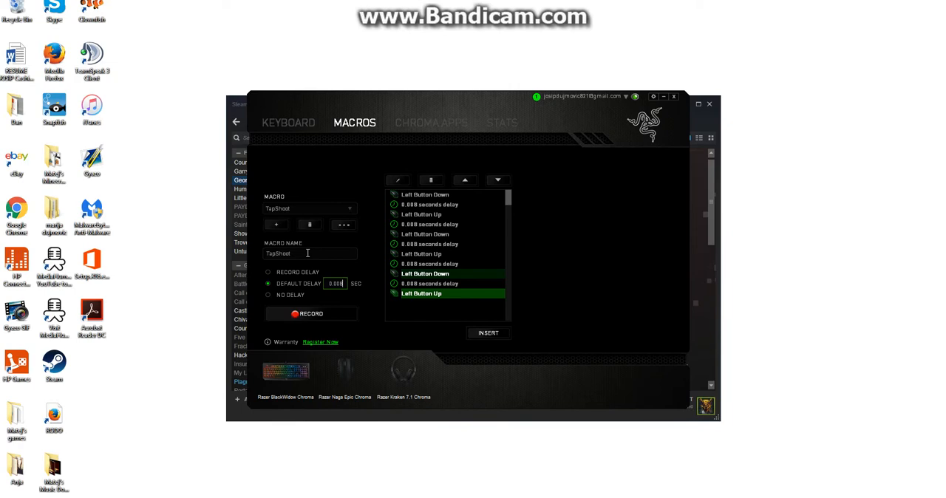
mouse_move(353, 210)
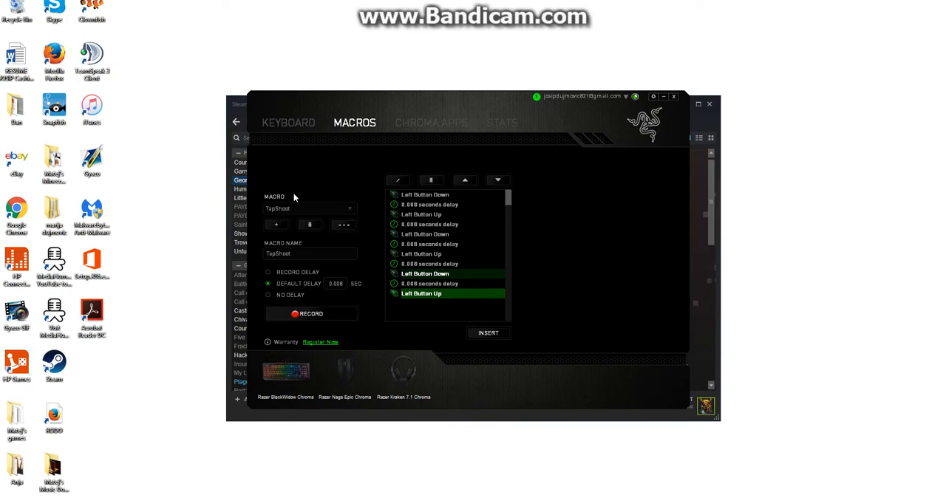
left_click(288, 123)
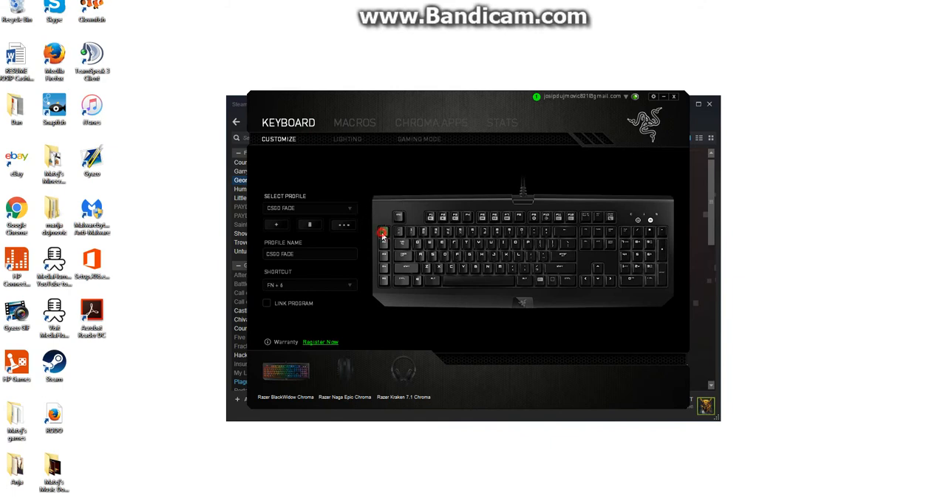
- Assign the TapShoot macro to the M1 key, playing multiple times, and save
left_click(383, 233)
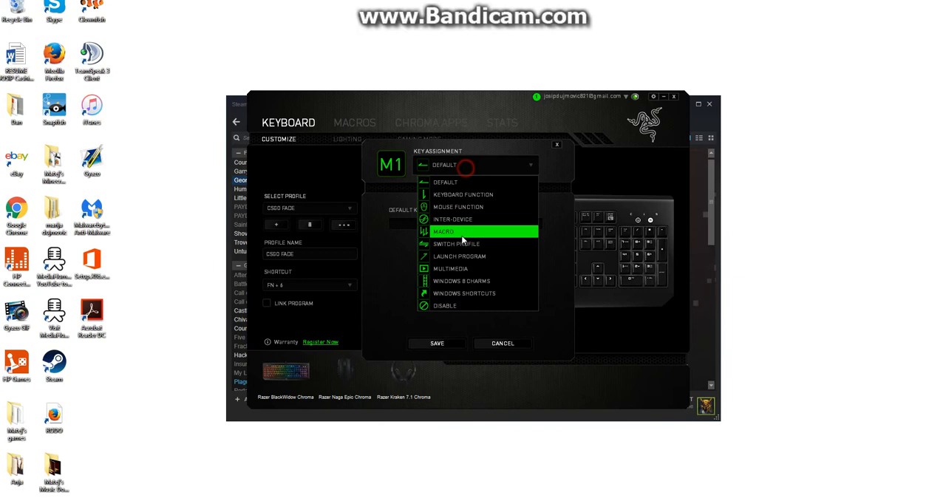
left_click(443, 230)
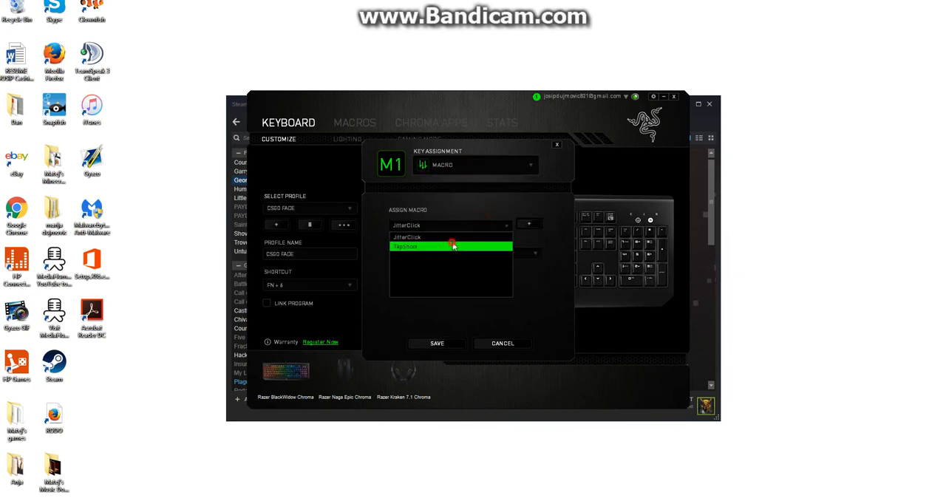
left_click(450, 246)
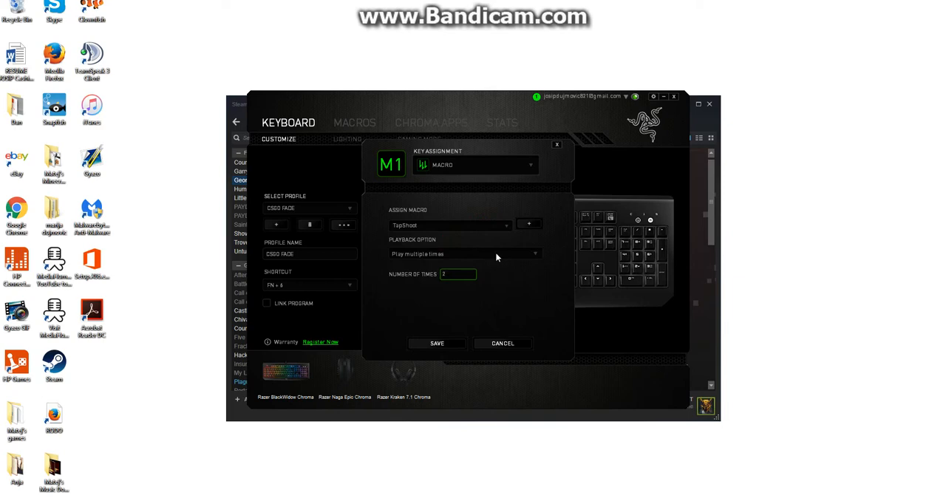
left_click(458, 274)
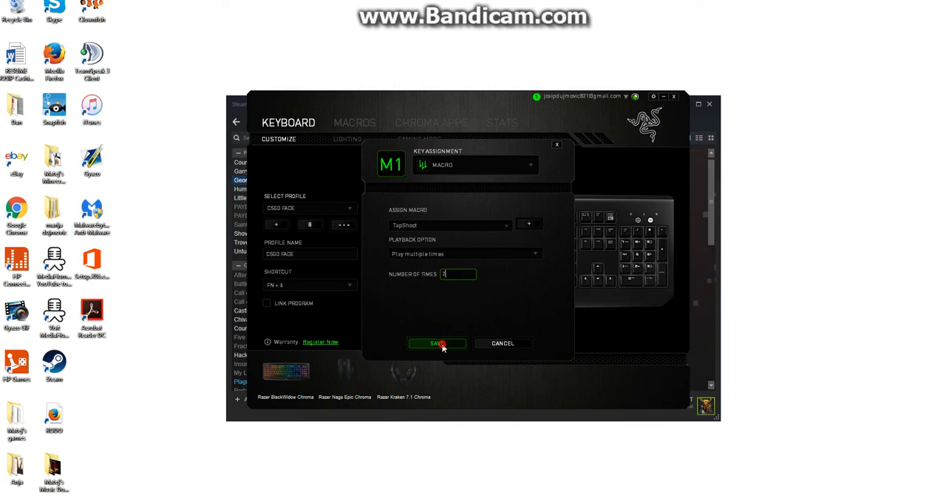
left_click(438, 343)
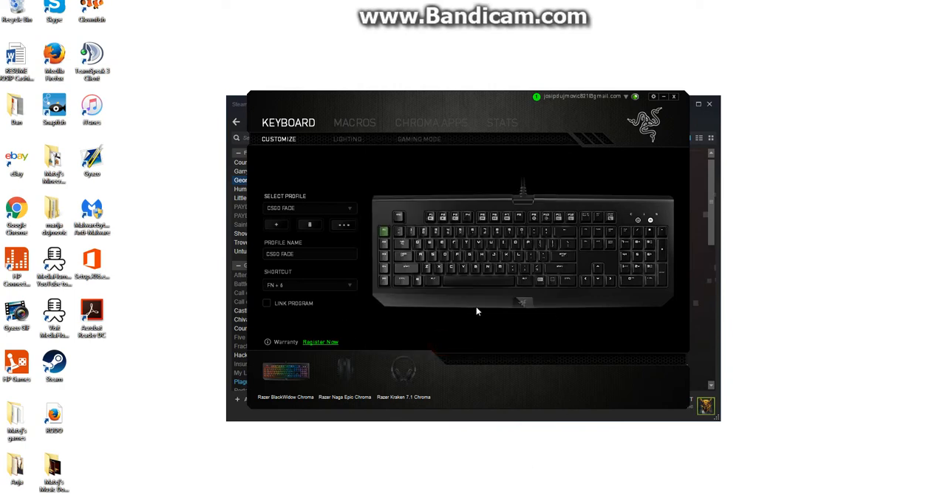
- Assign the TapShoot macro to mouse button 2, playing multiple times, and save
left_click(344, 369)
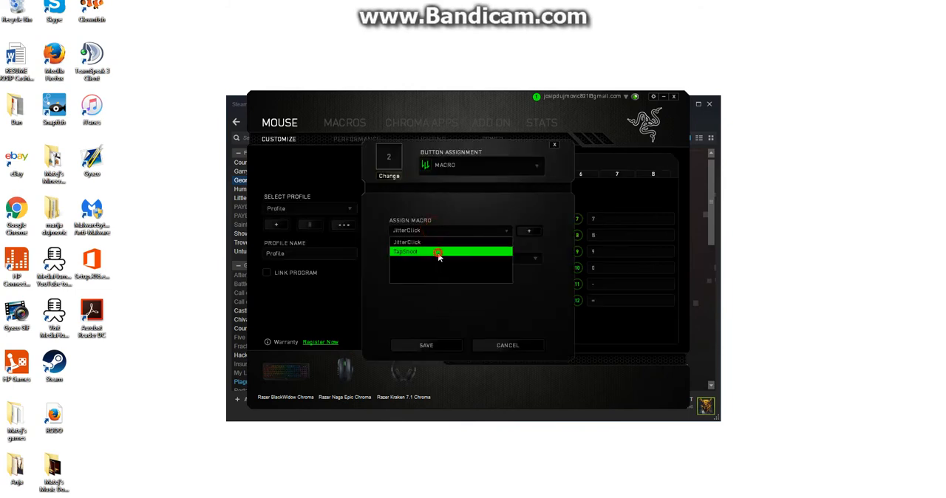
left_click(439, 251)
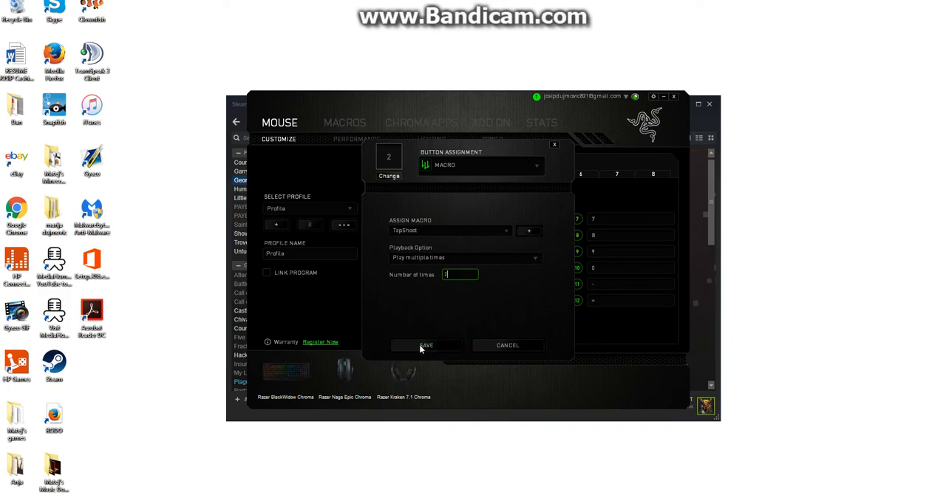
left_click(426, 346)
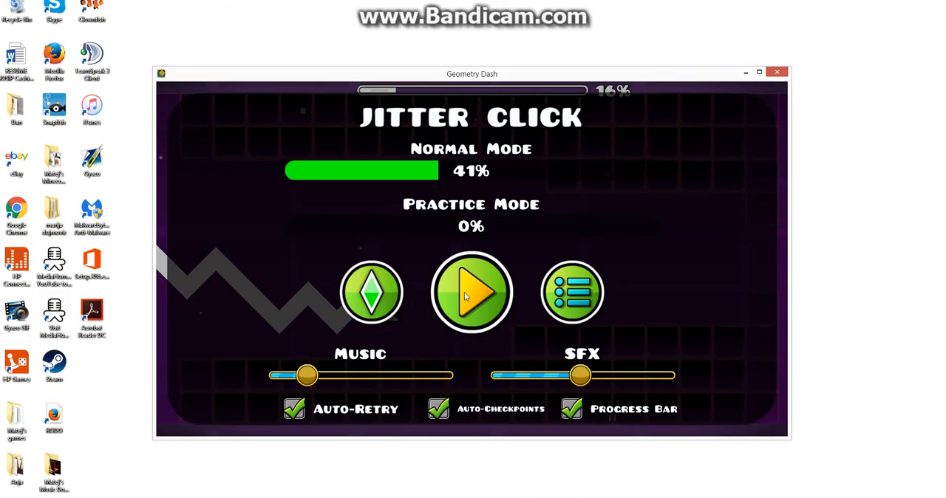
left_click(472, 293)
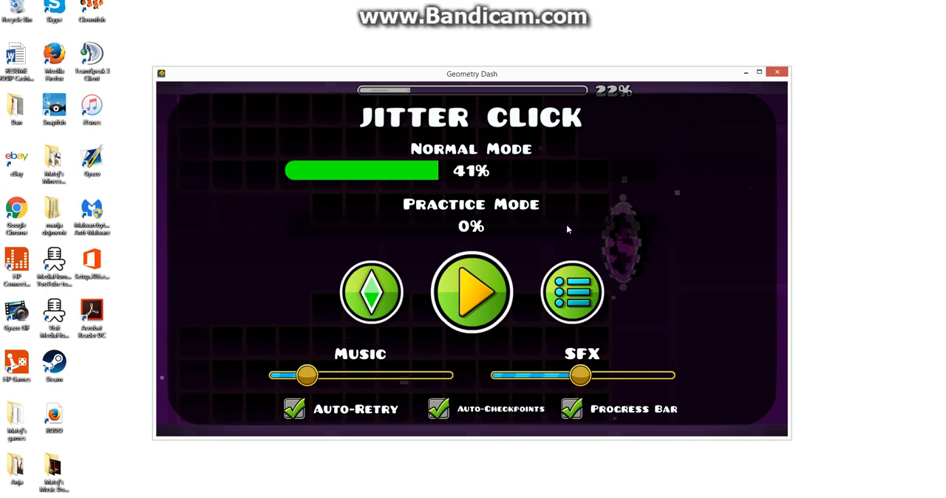
mouse_move(604, 275)
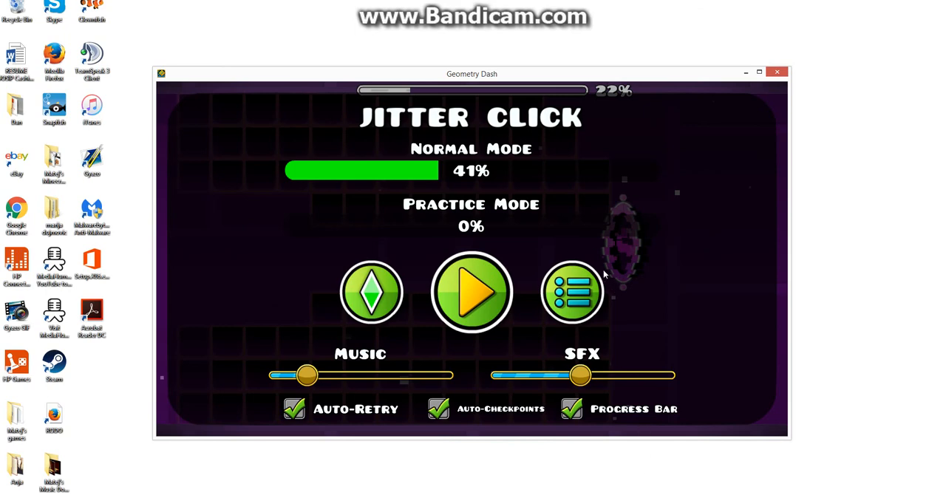
mouse_move(721, 293)
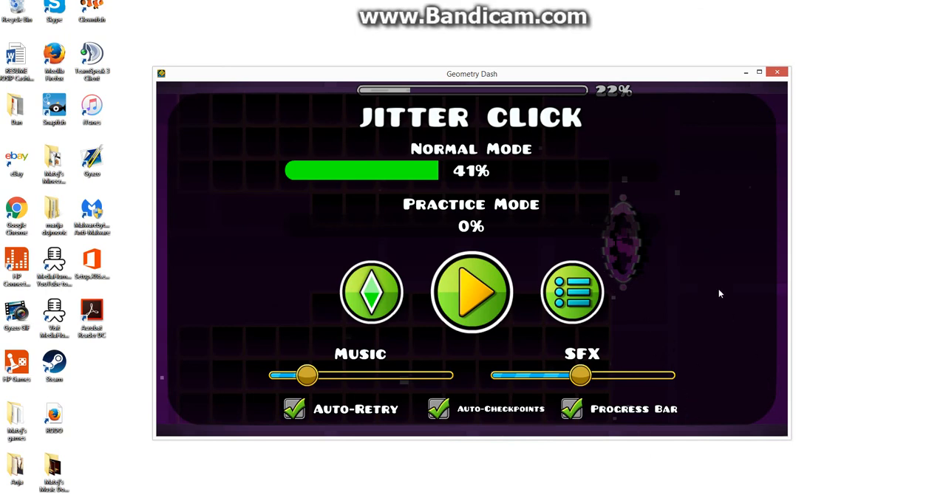
mouse_move(540, 307)
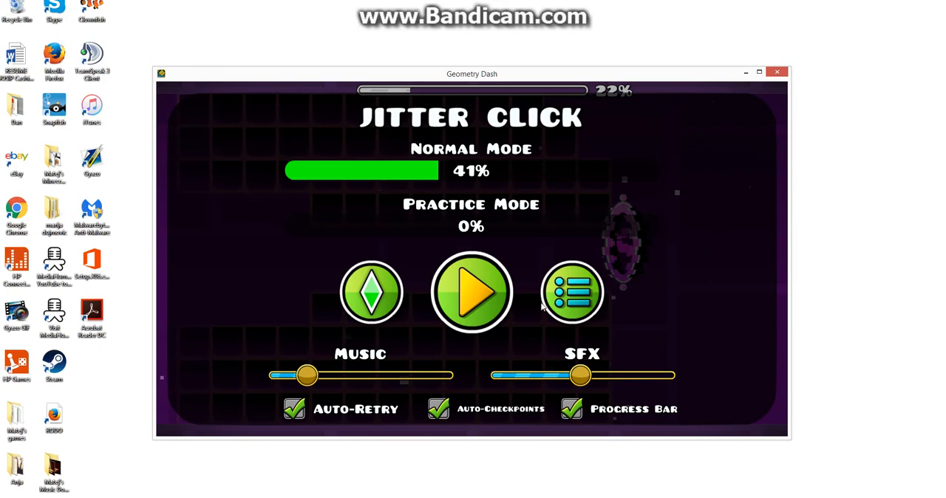